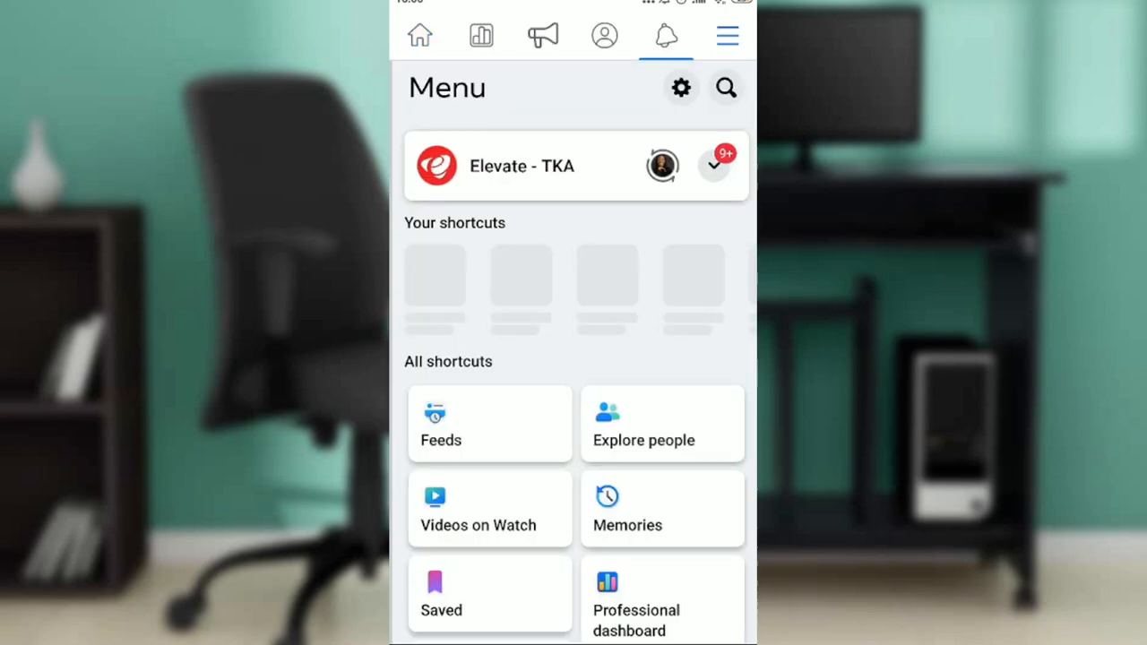
Step: Scroll the settings list down to reach Elevate - TKA's page settings
scroll(down, 3)
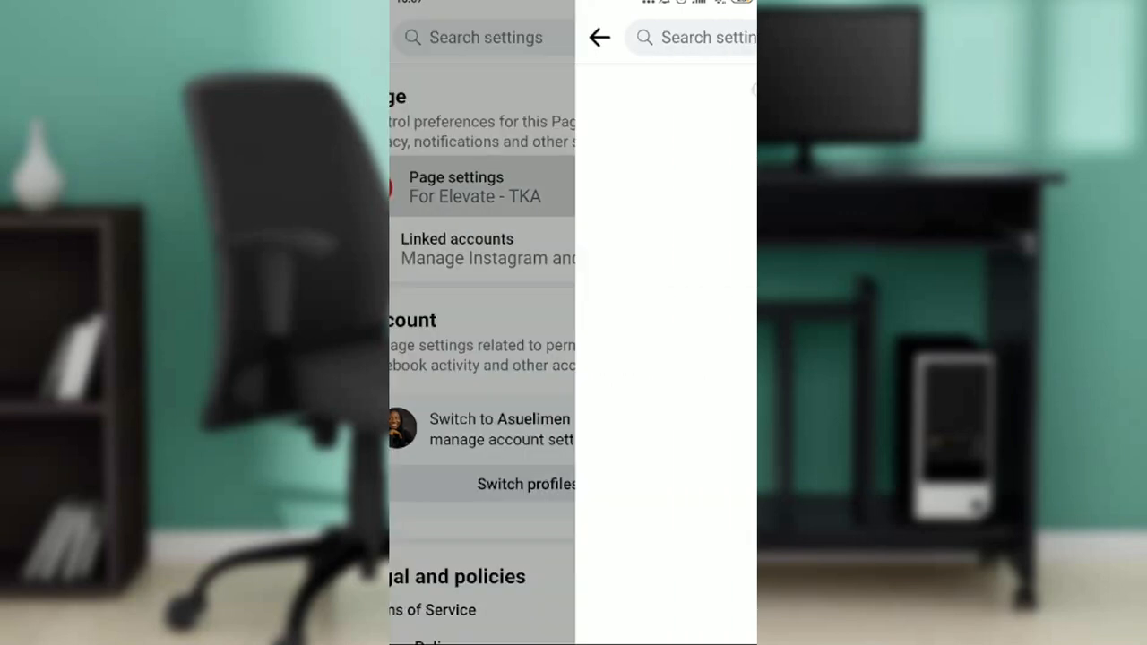
Step: Open Elevate - TKA's page settings and search the settings for 'Delete'
click(456, 186)
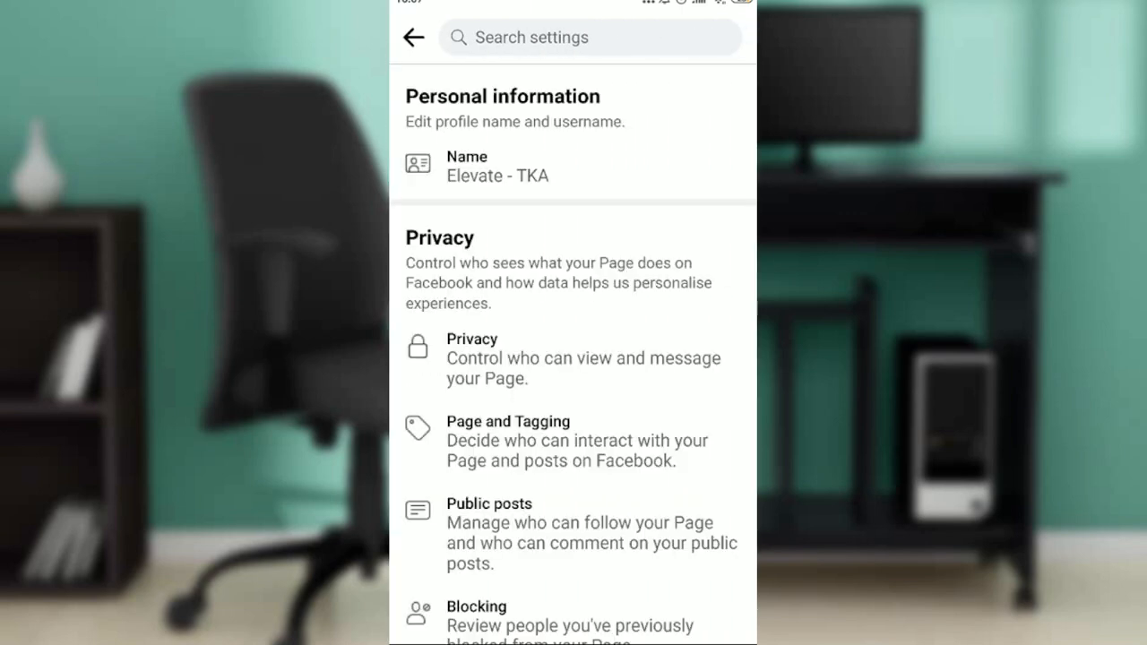
click(583, 37)
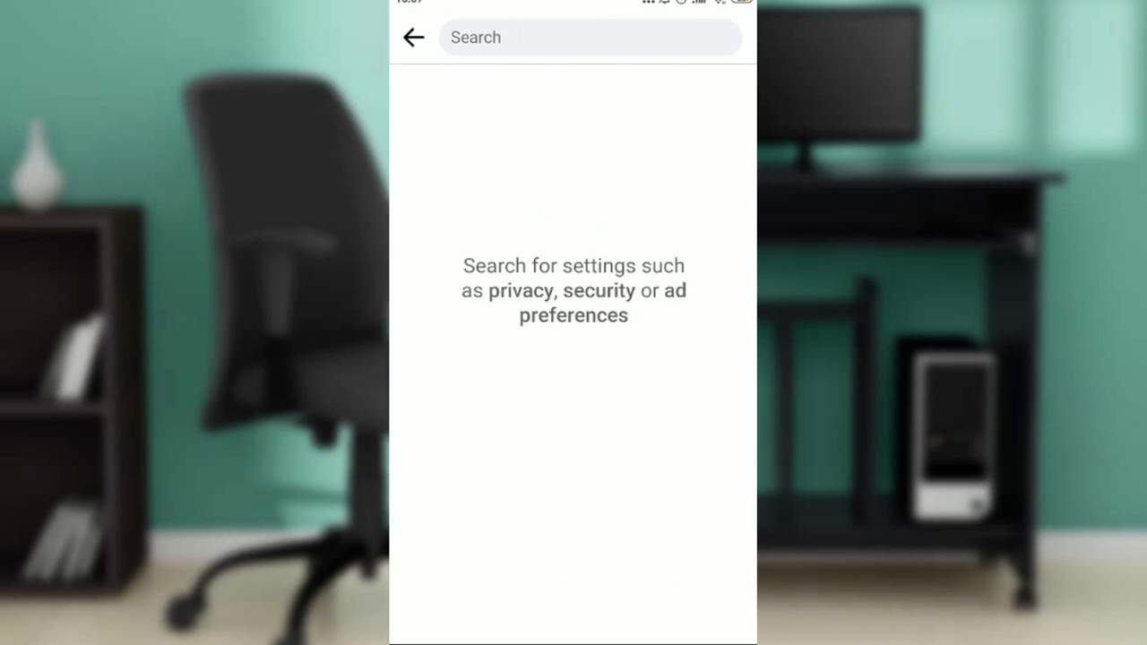
text(Delete)
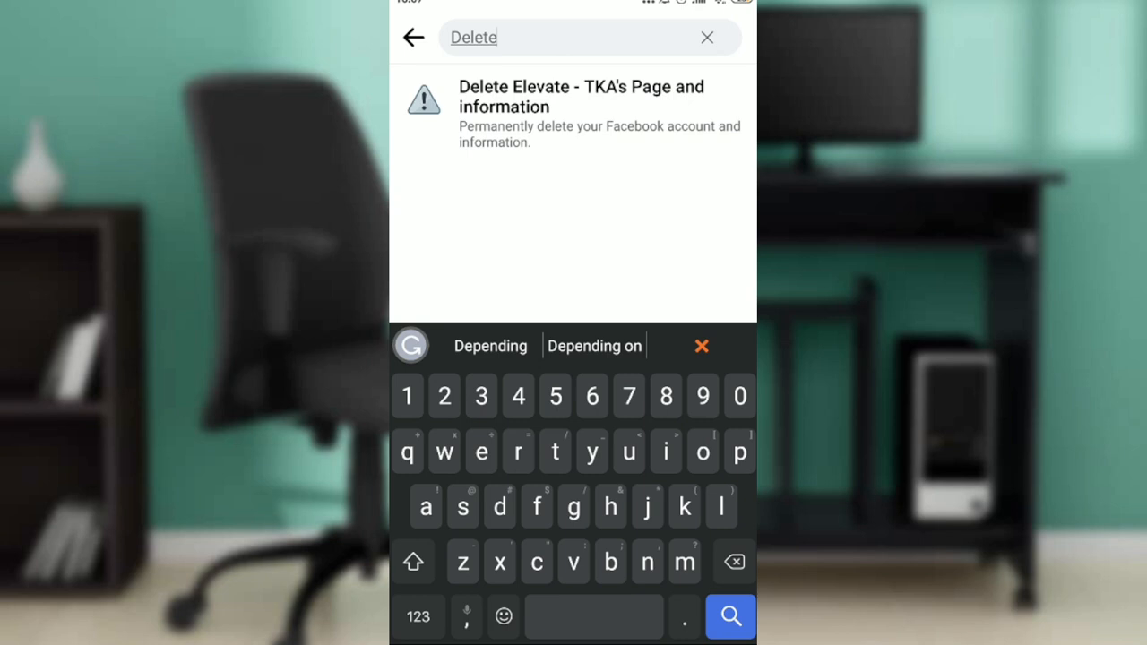
Step: Open the delete Page result, choose Delete Page over deactivation, and continue
click(573, 114)
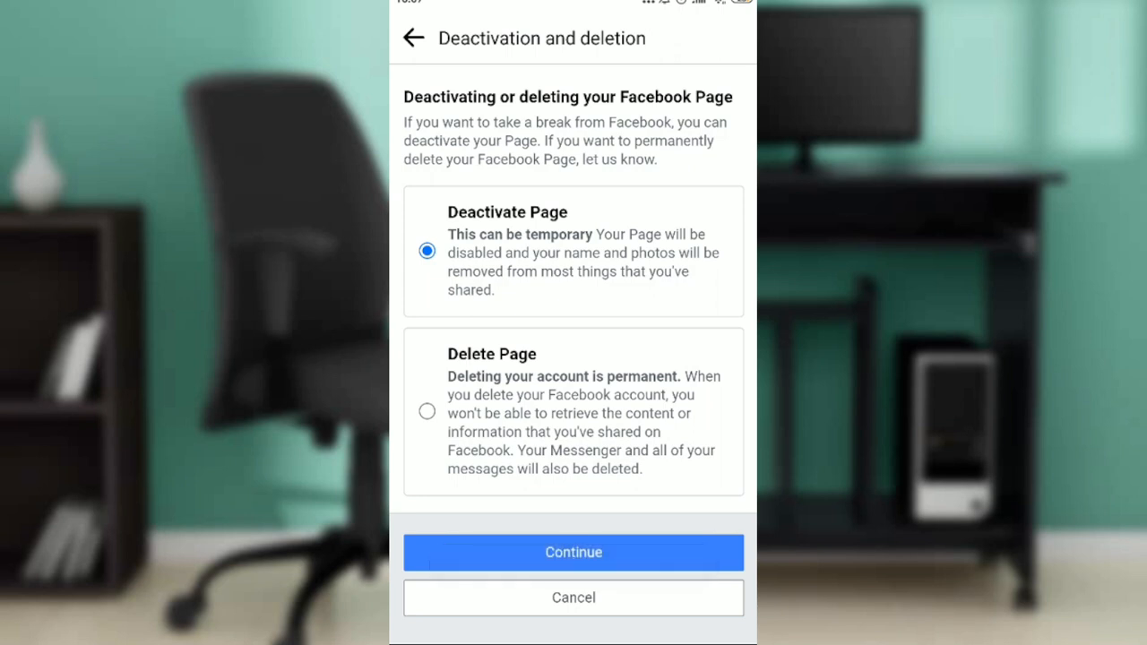
click(427, 411)
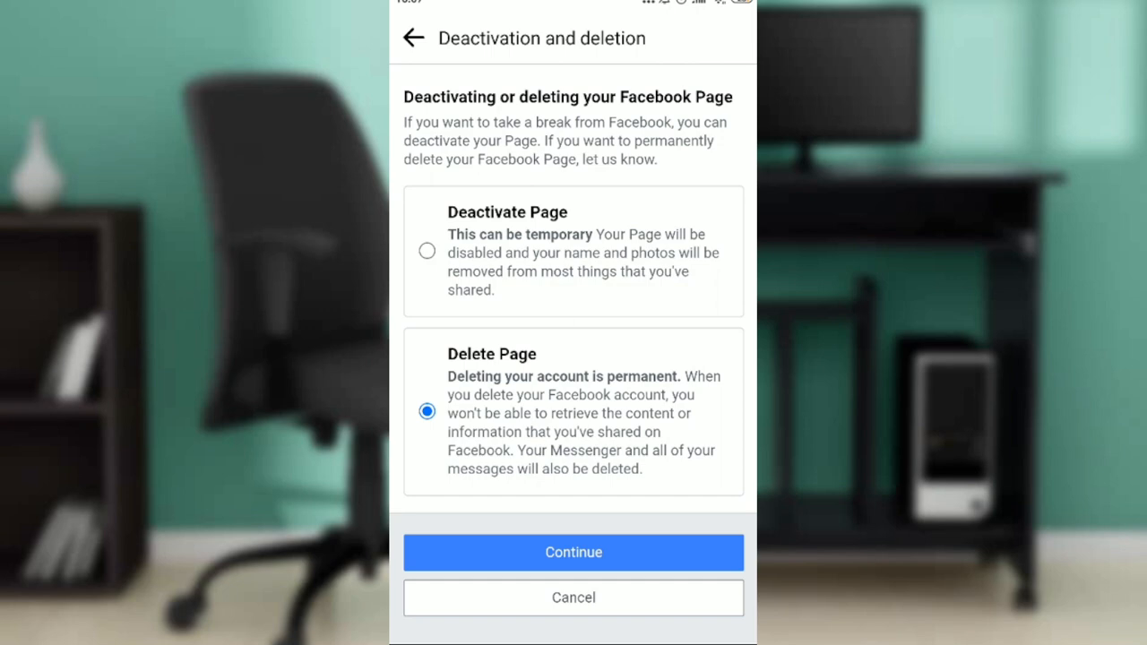
click(573, 551)
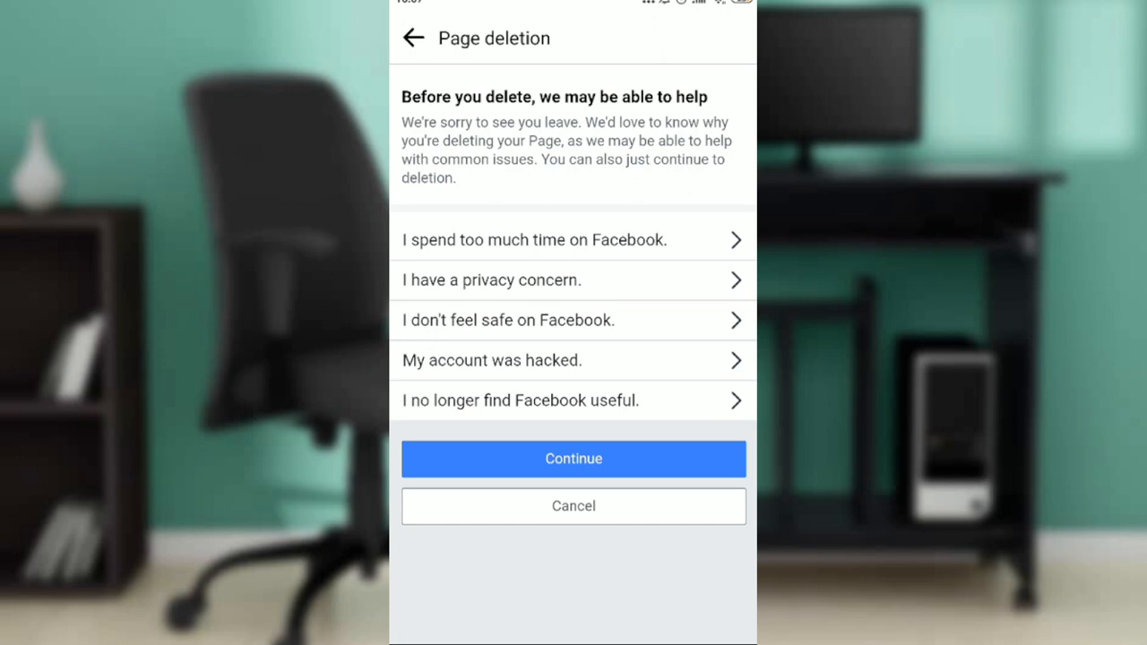
Step: Give 'I don't feel safe on Facebook.' as the reason and continue past safety tips
click(573, 319)
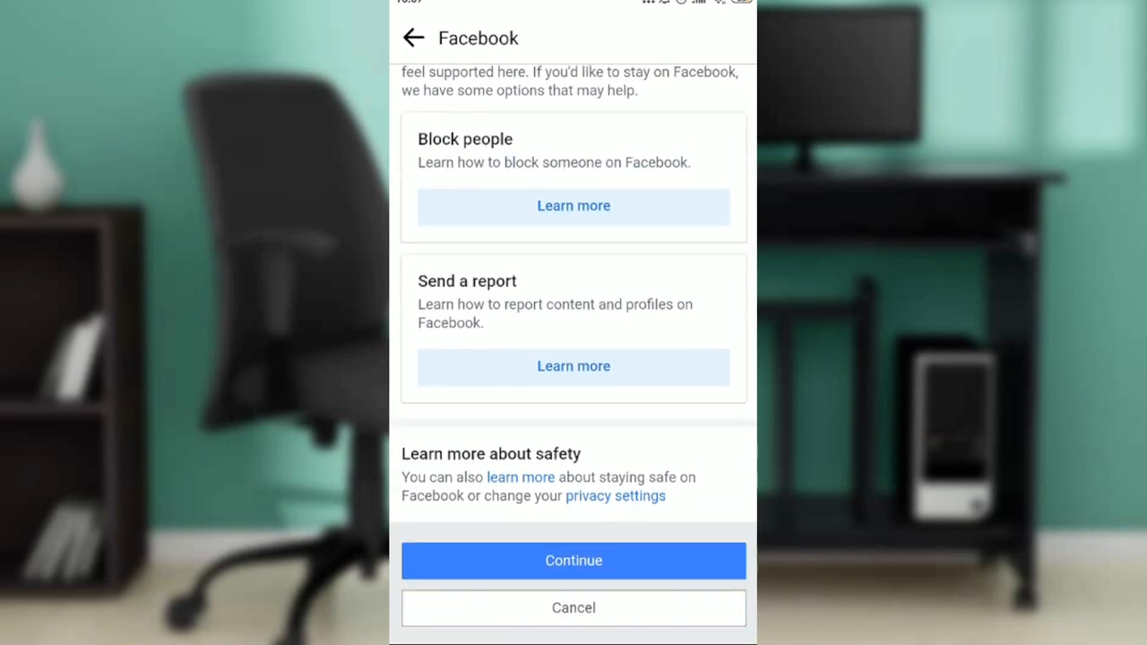
click(573, 560)
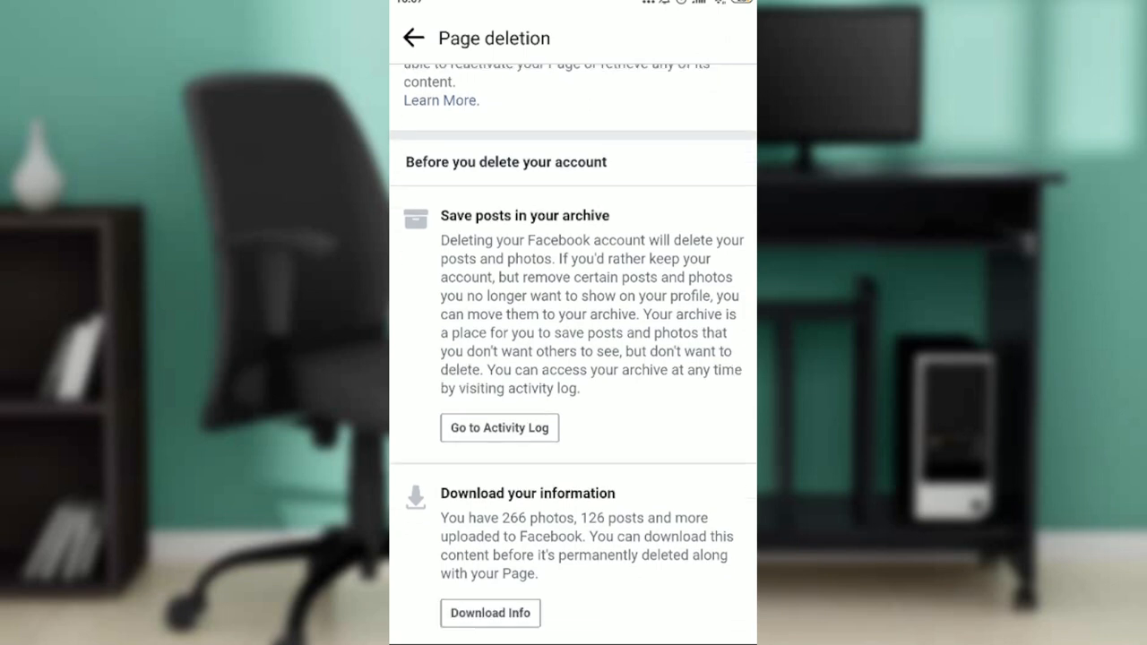
Step: Scroll past the archive and Download and Transfer Info options and continue
scroll(down, 3)
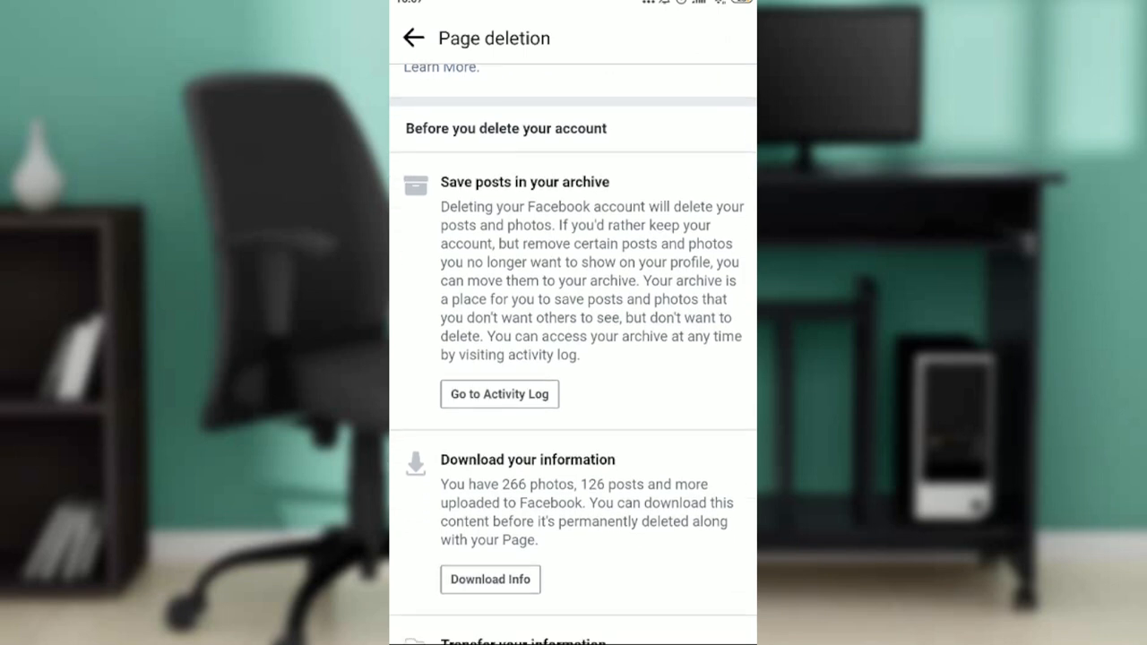
scroll(down, 3)
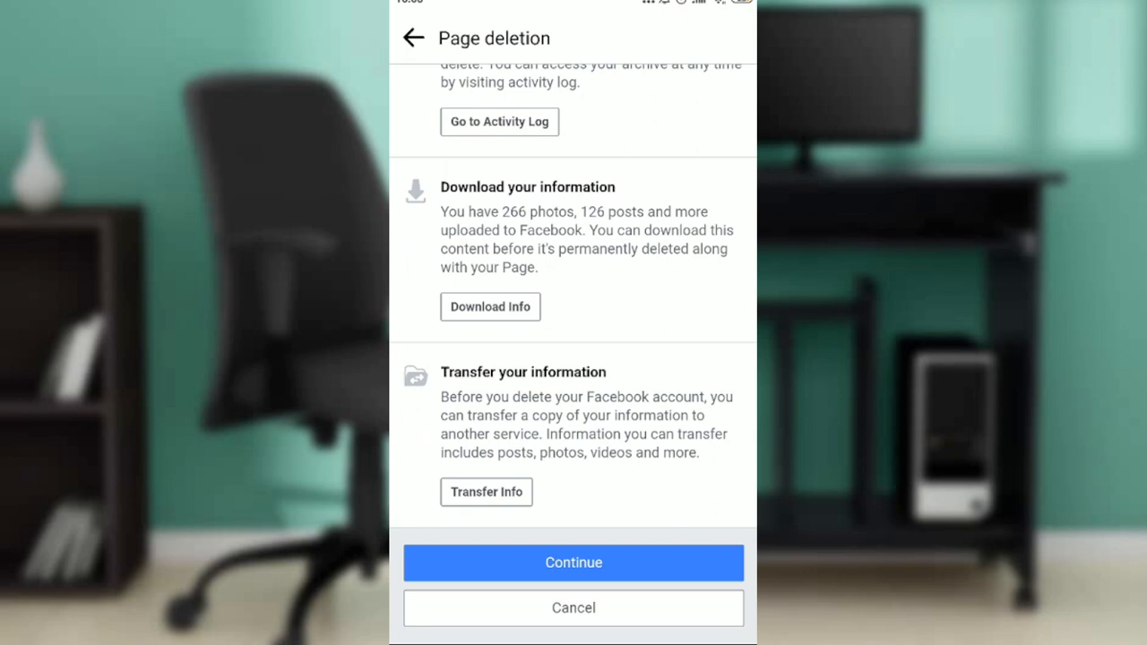
click(573, 563)
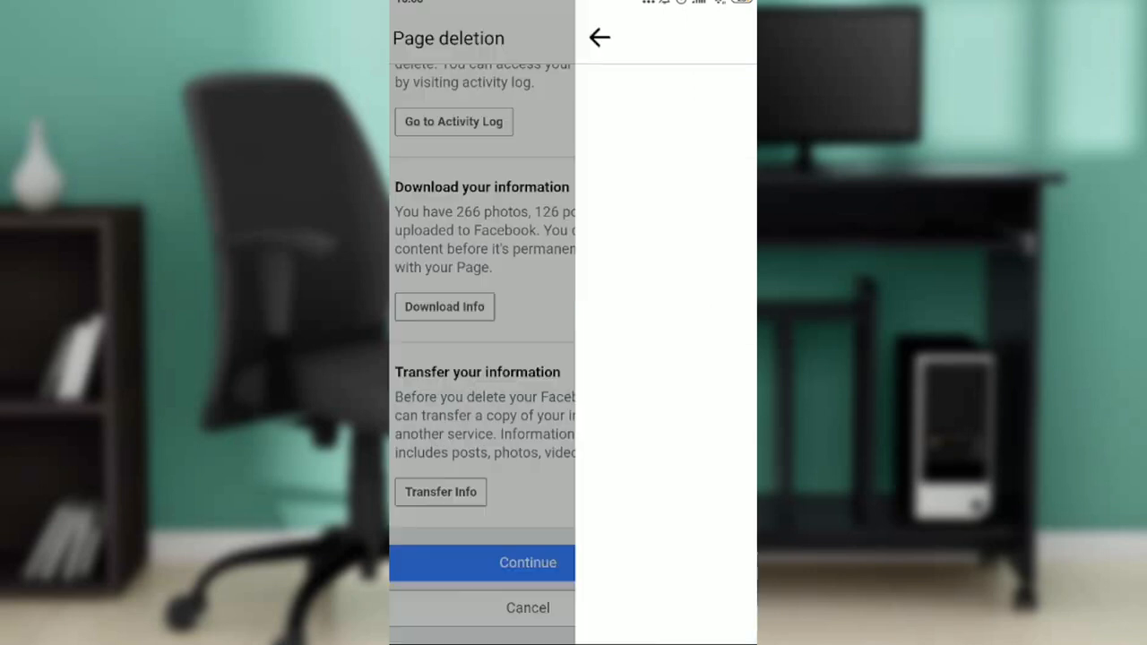
click(528, 562)
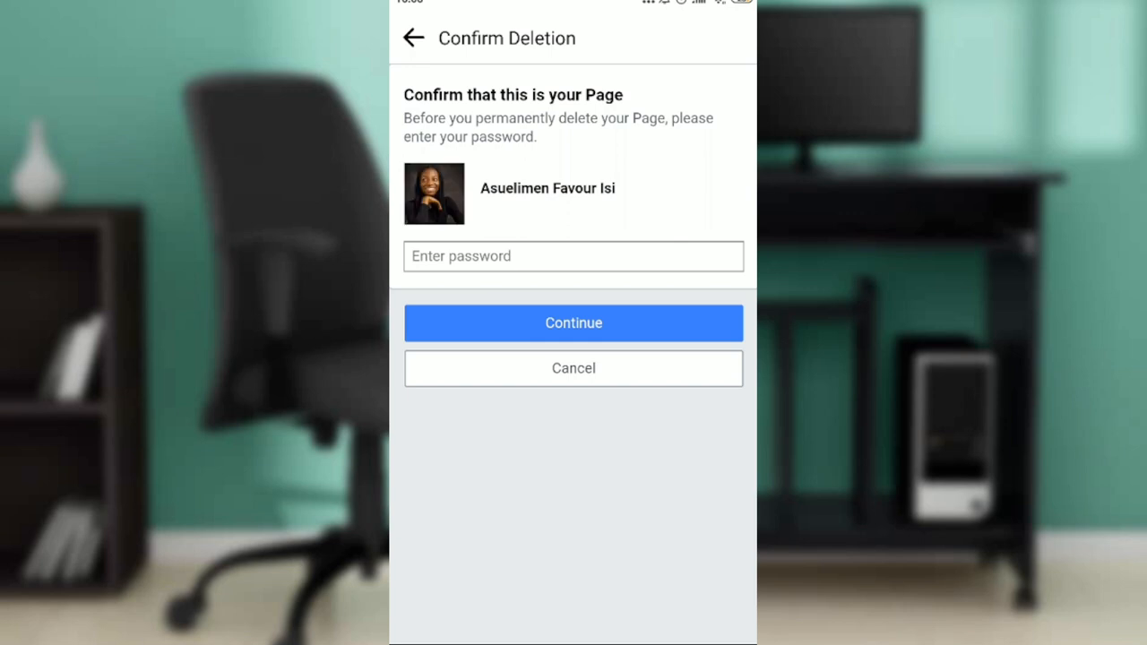